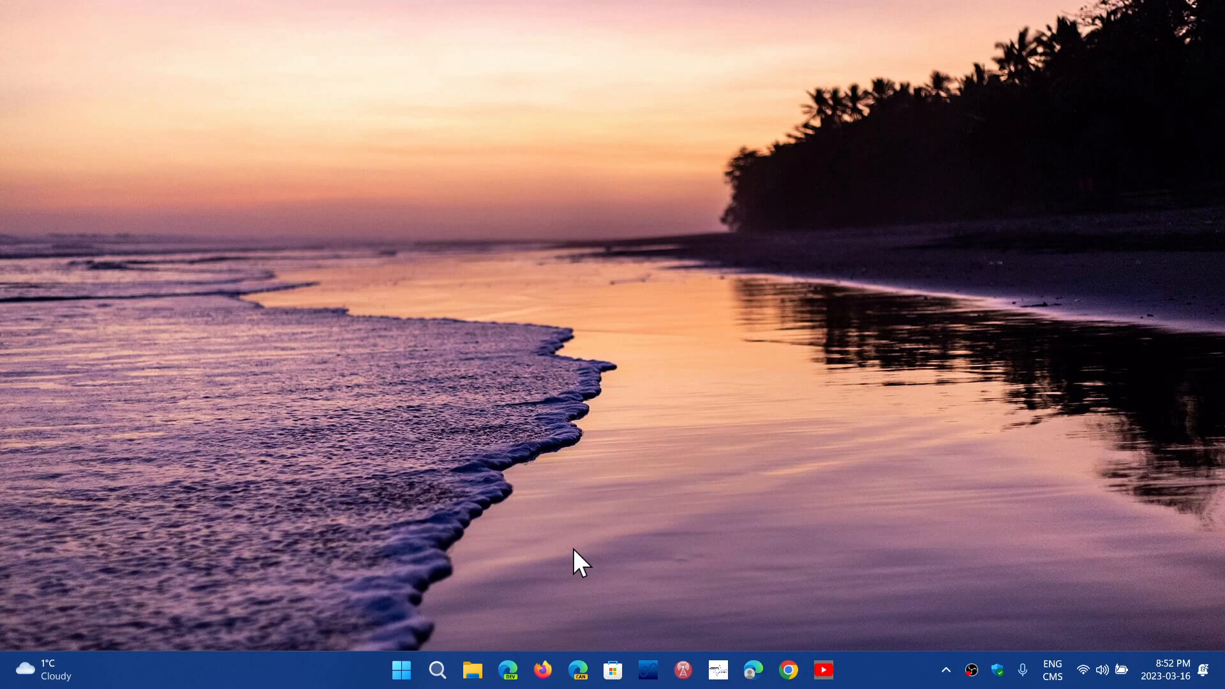
{"action": "mouse_move", "coordinate": [958, 601]}
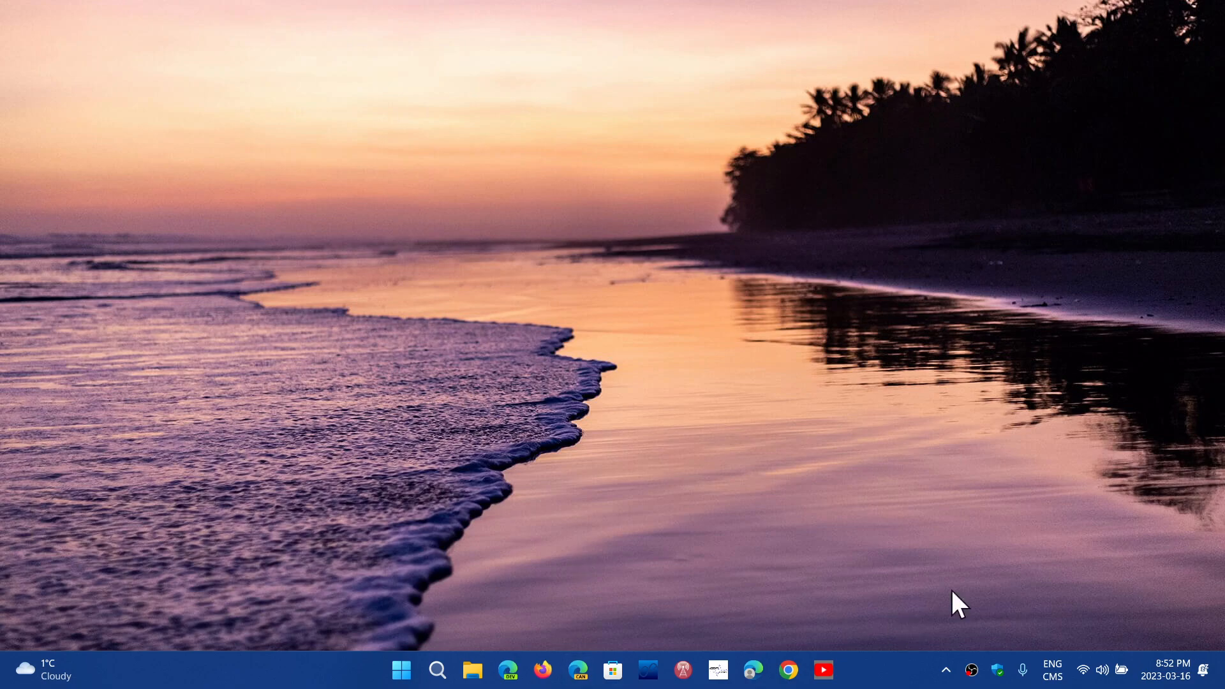
- Open Windows Security from the tray shield, then briefly open and close the Start menu
{"action": "left_click", "coordinate": [971, 670]}
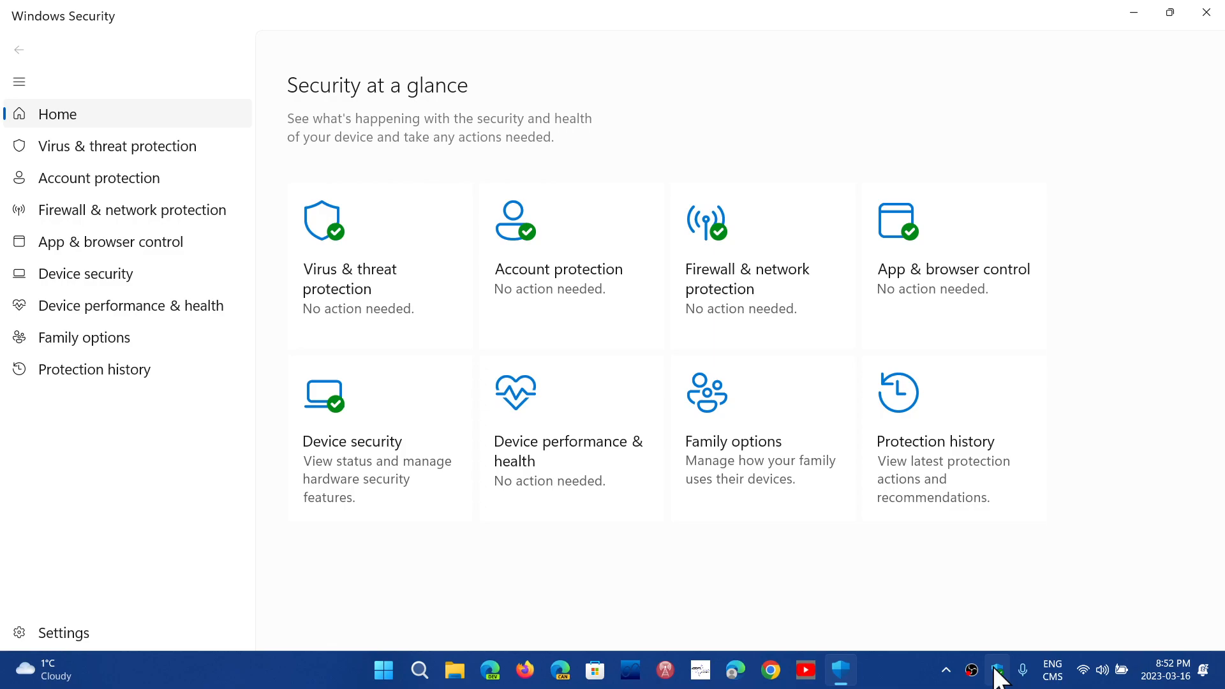
{"action": "mouse_move", "coordinate": [435, 592]}
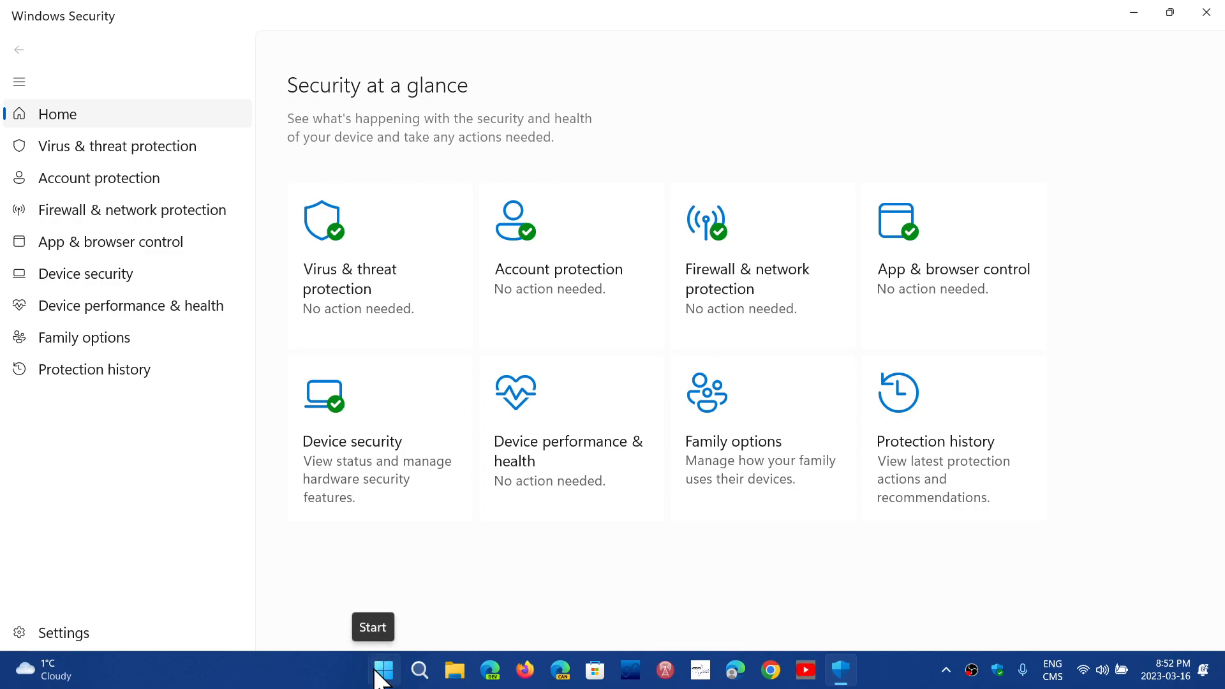
{"action": "mouse_move", "coordinate": [393, 652]}
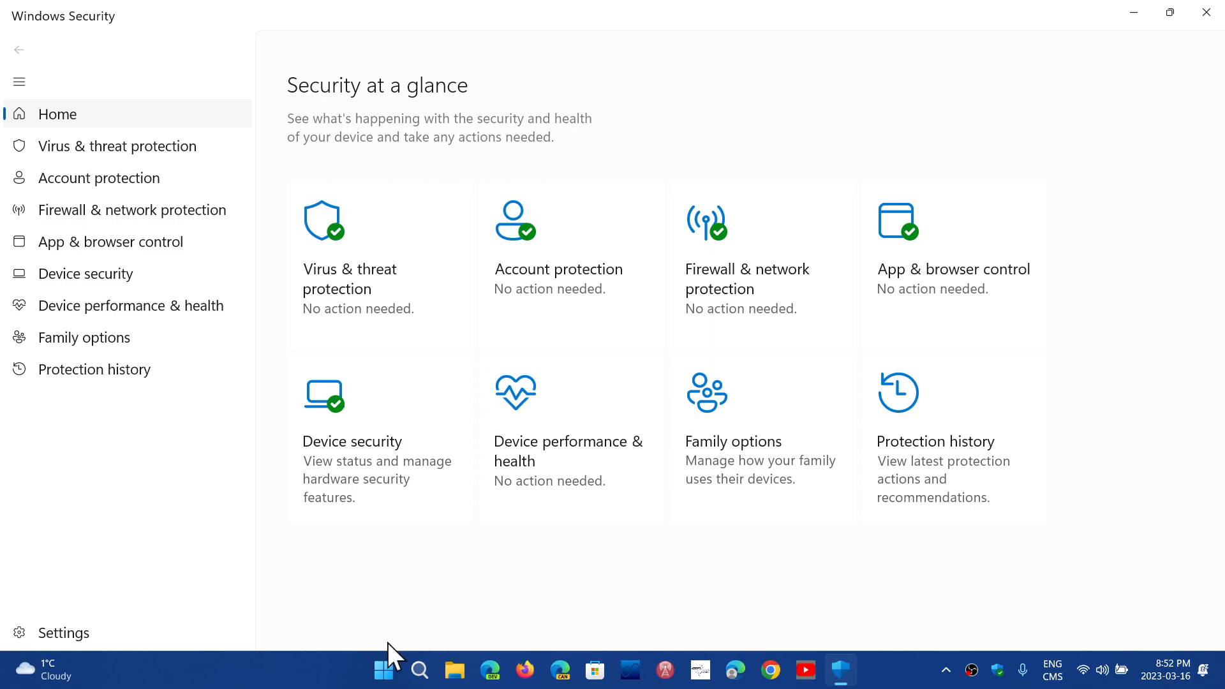
{"action": "left_click", "coordinate": [383, 669]}
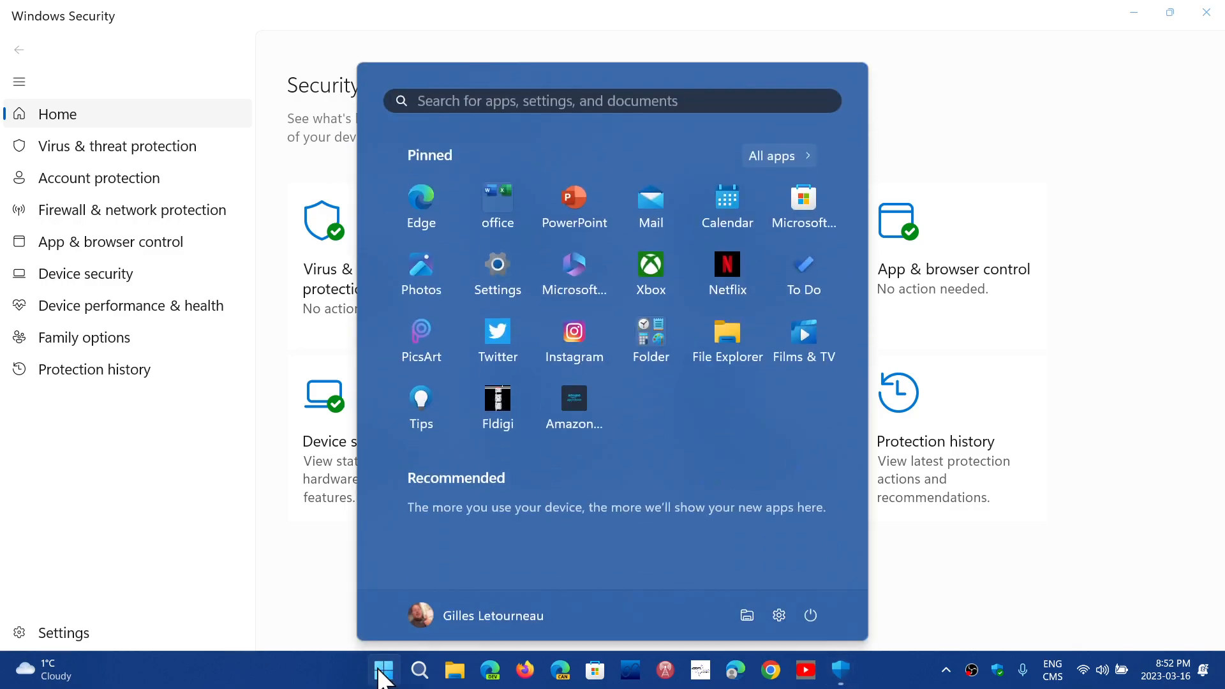
{"action": "left_click", "coordinate": [383, 671]}
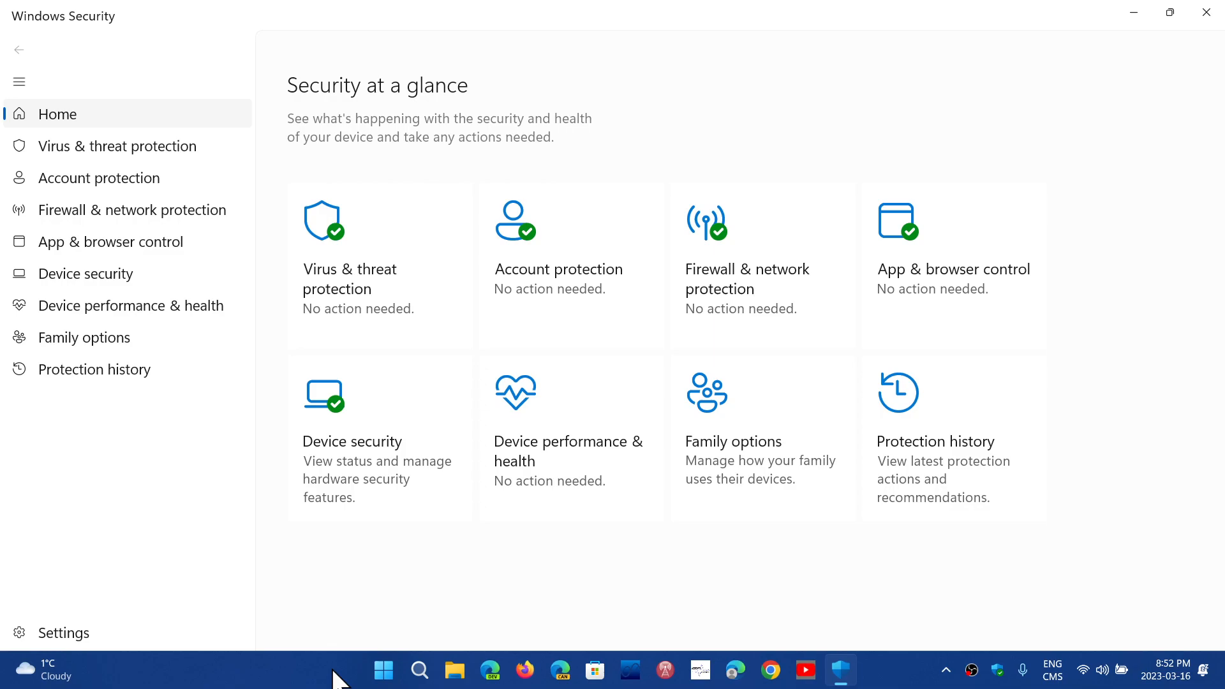
{"action": "mouse_move", "coordinate": [383, 670]}
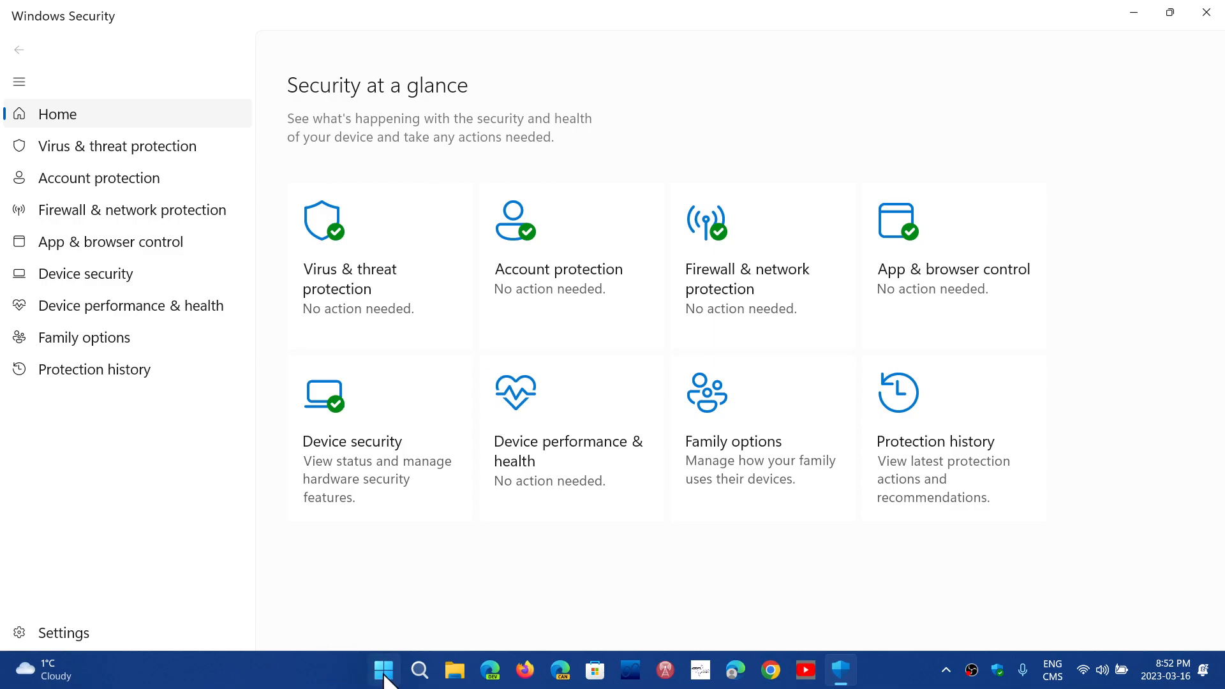
{"action": "right_click", "coordinate": [382, 671]}
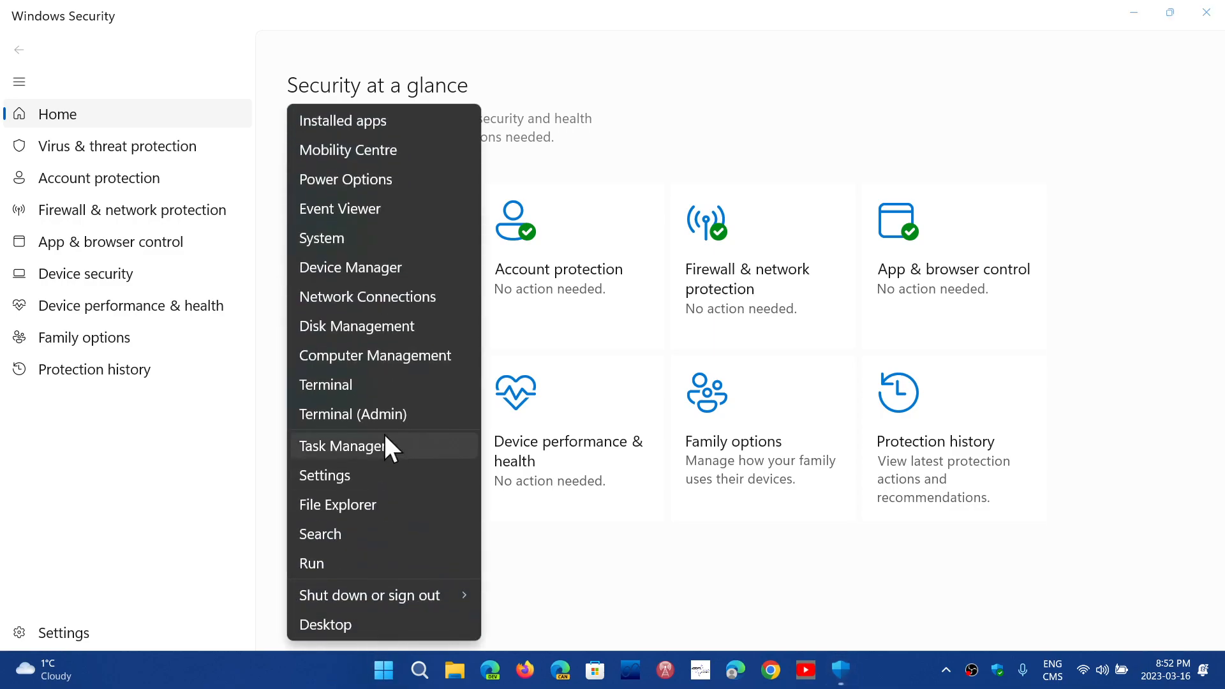
{"action": "mouse_move", "coordinate": [383, 237]}
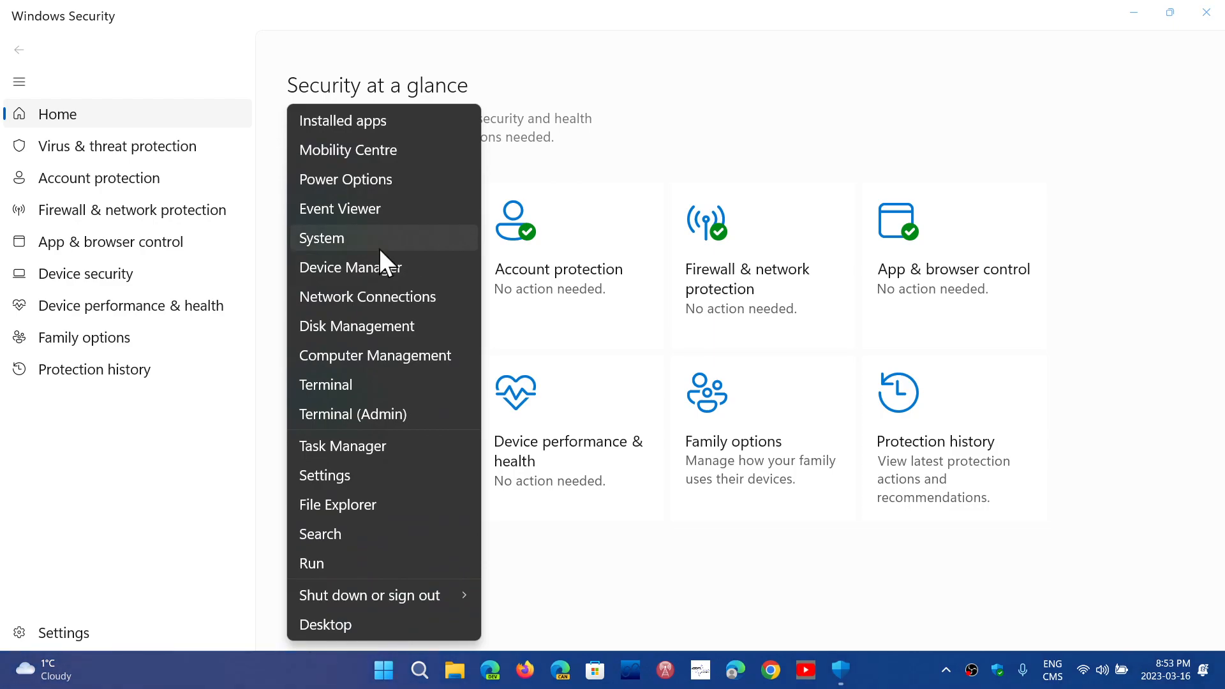
{"action": "mouse_move", "coordinate": [383, 267]}
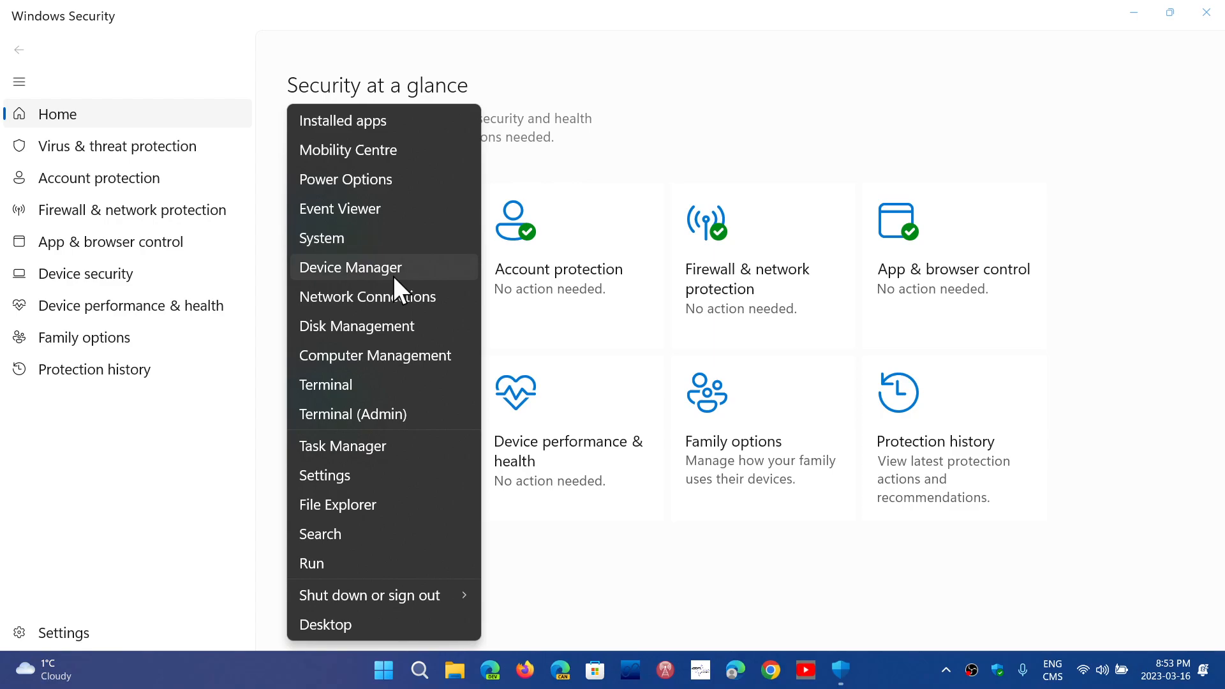
{"action": "mouse_move", "coordinate": [820, 131]}
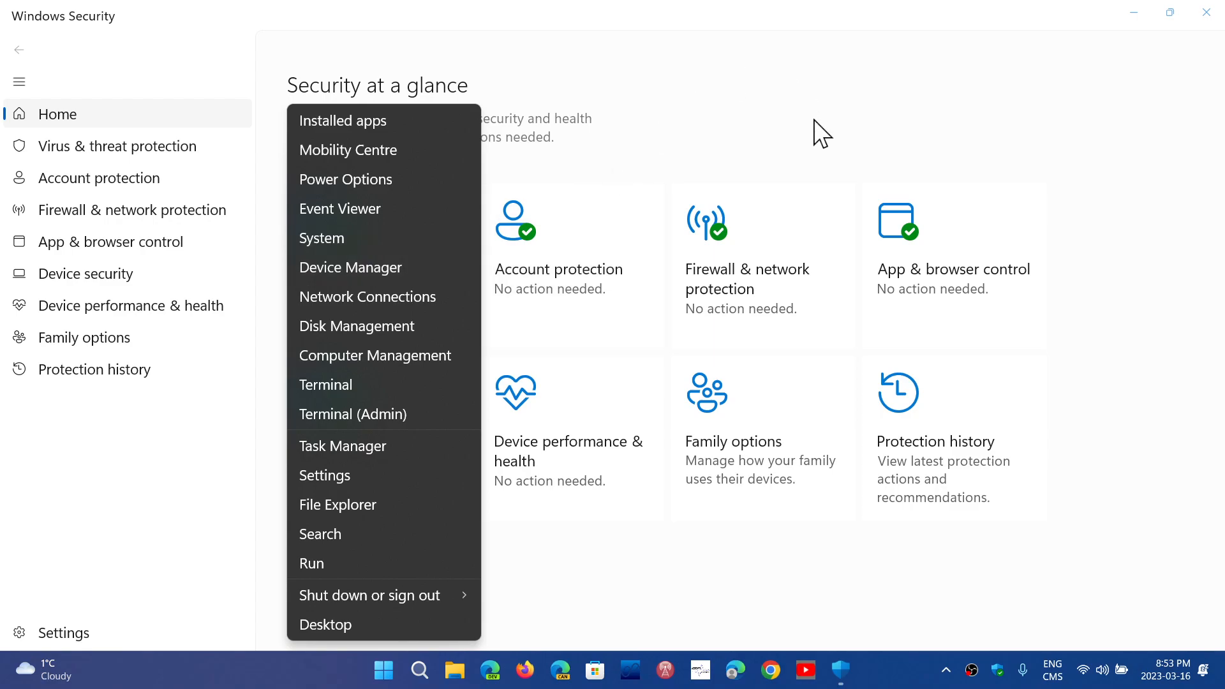
{"action": "mouse_move", "coordinate": [630, 176]}
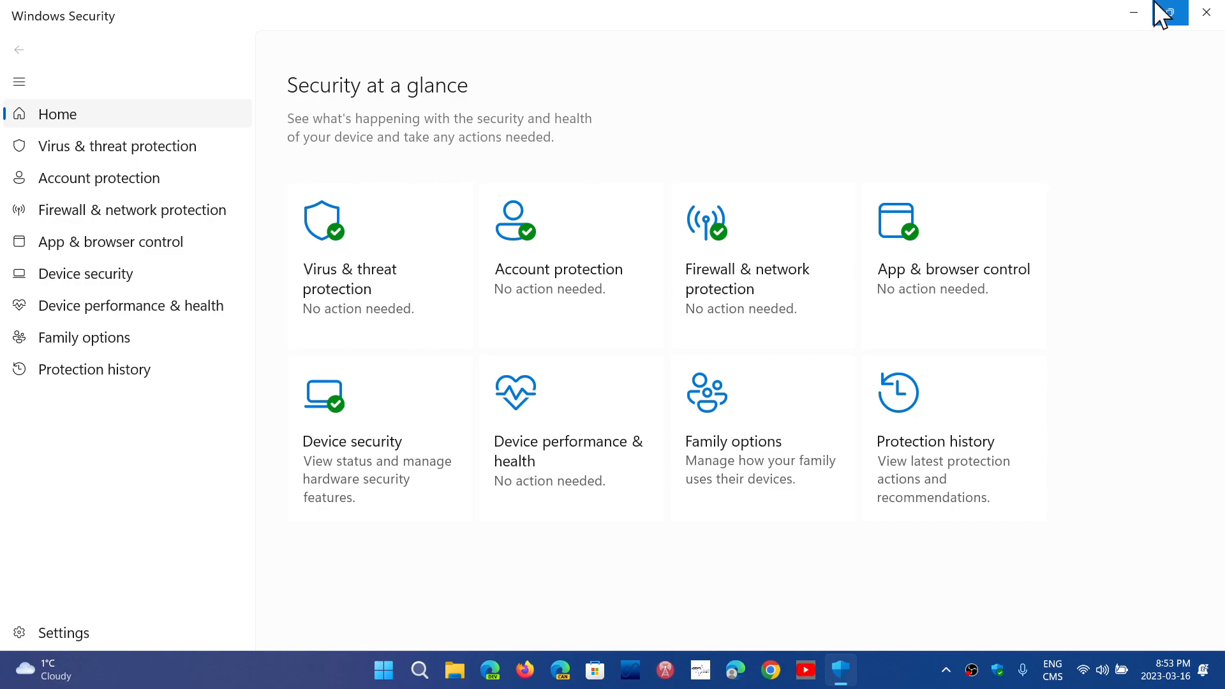
- Close Windows Security and open the Start button's Quick Link menu
{"action": "left_click", "coordinate": [1169, 13]}
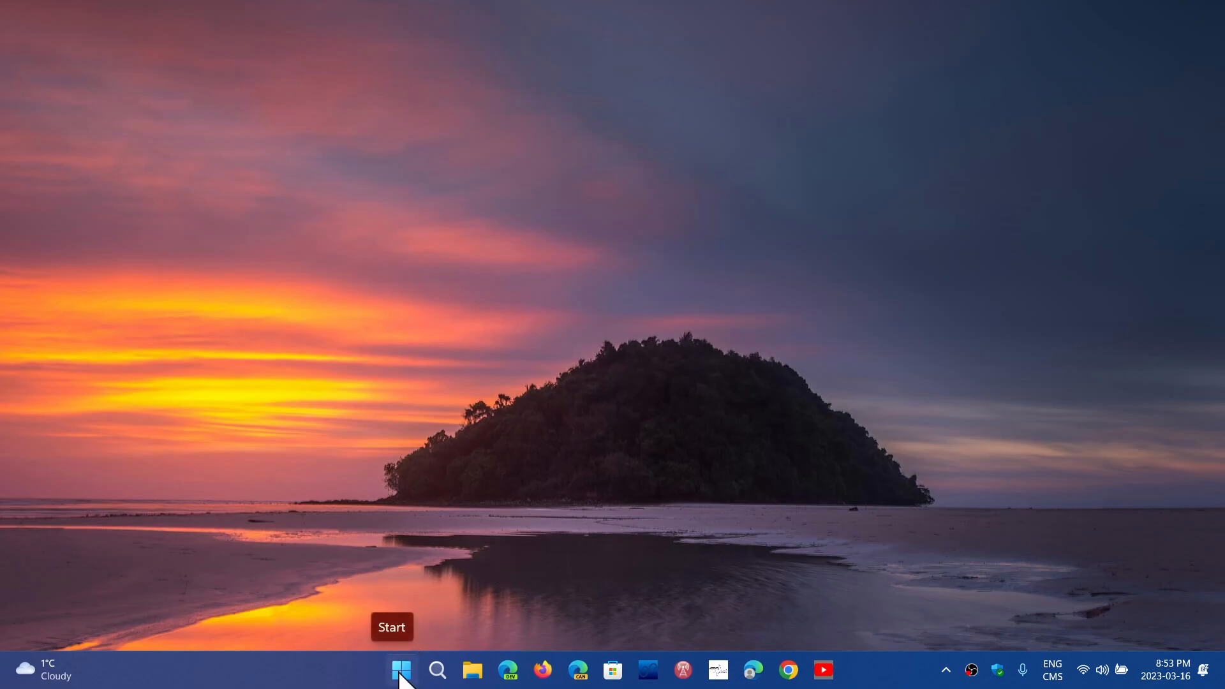
{"action": "right_click", "coordinate": [401, 670]}
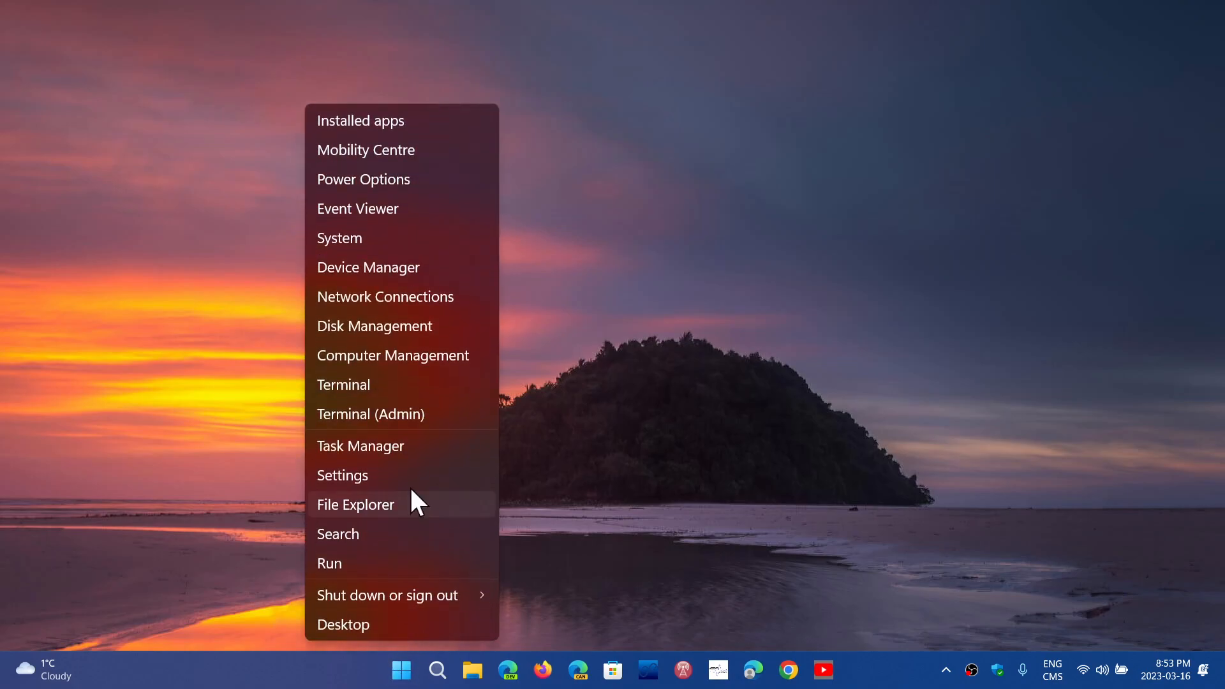
{"action": "mouse_move", "coordinate": [426, 445]}
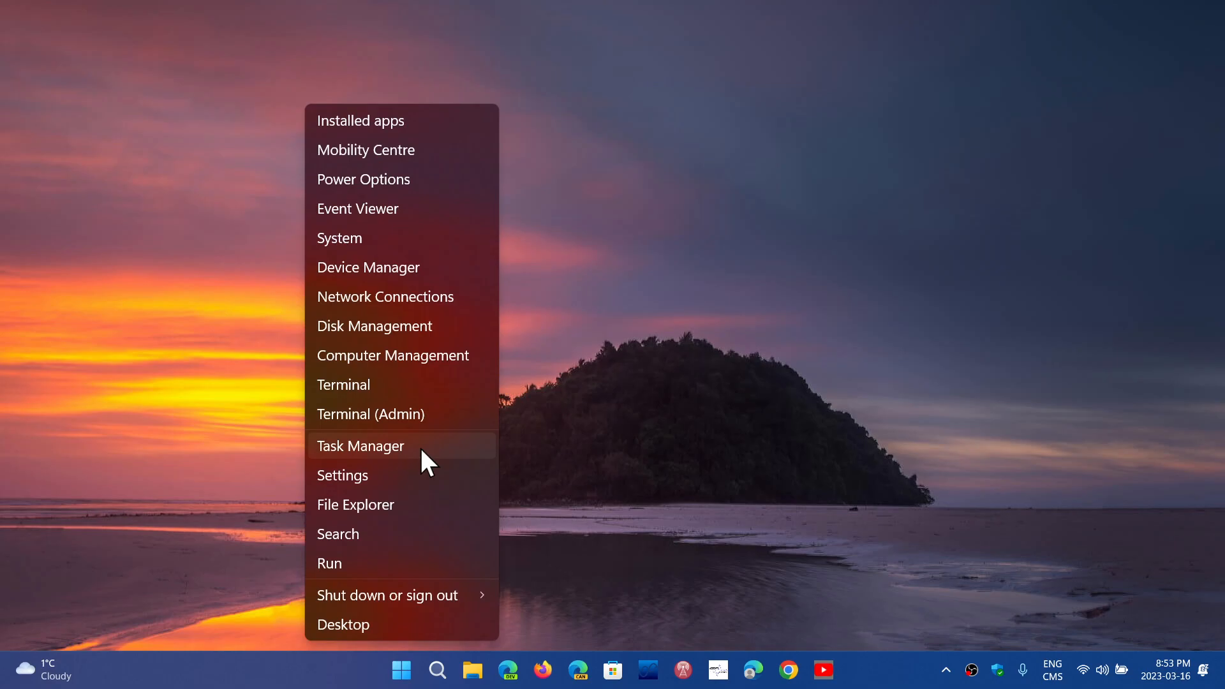
{"action": "mouse_move", "coordinate": [407, 331]}
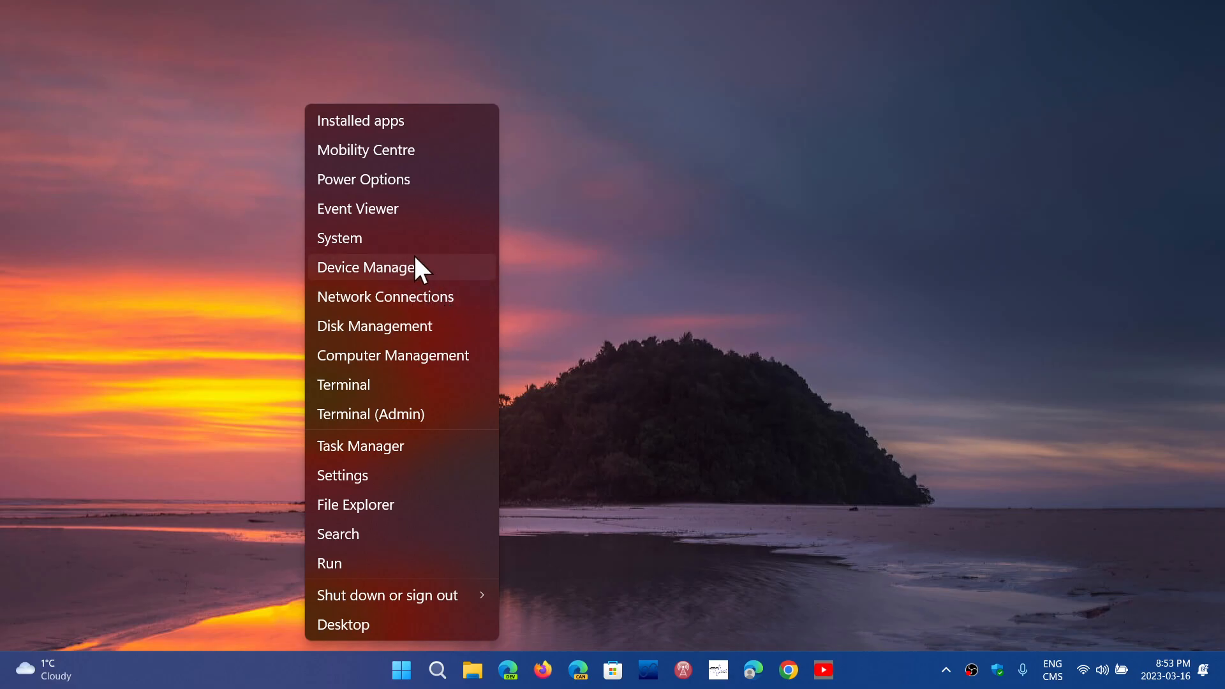
{"action": "mouse_move", "coordinate": [420, 355]}
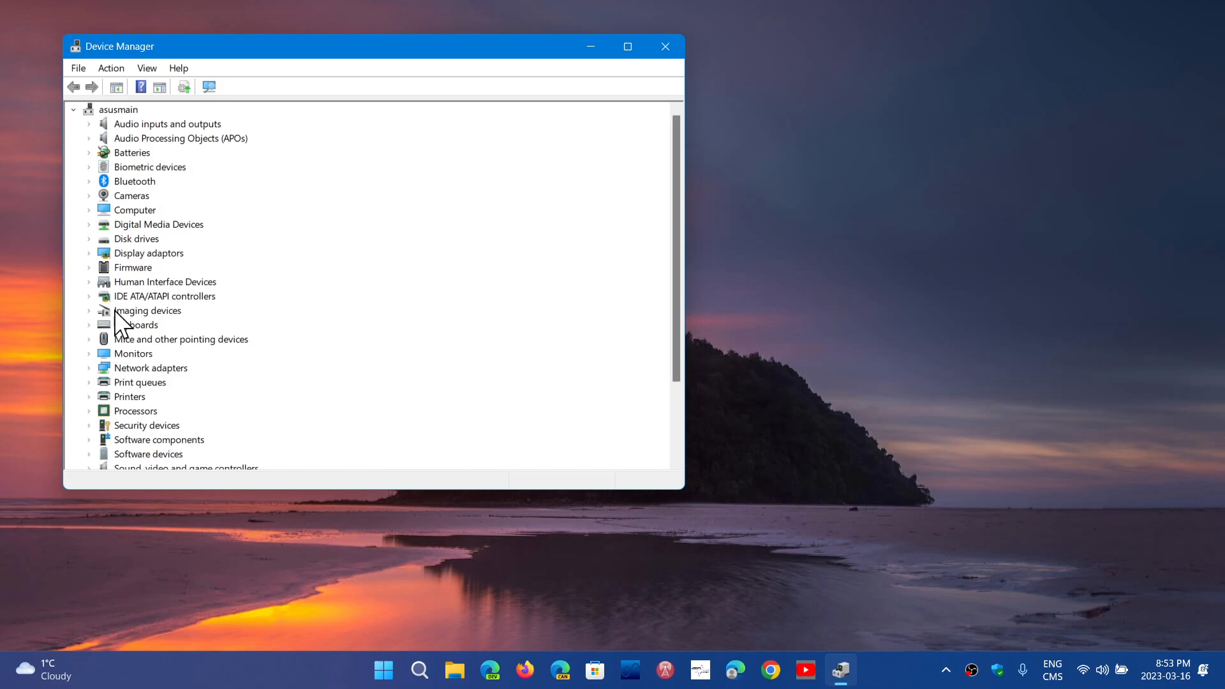
{"action": "mouse_move", "coordinate": [94, 347]}
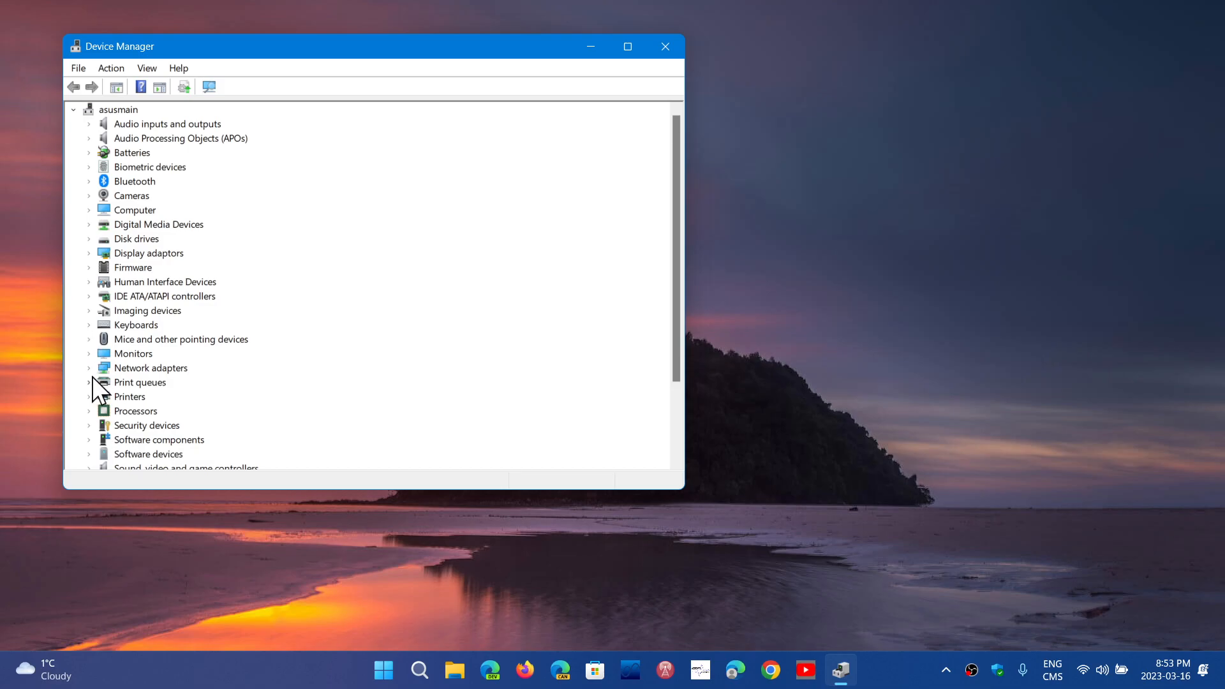
{"action": "mouse_move", "coordinate": [97, 422]}
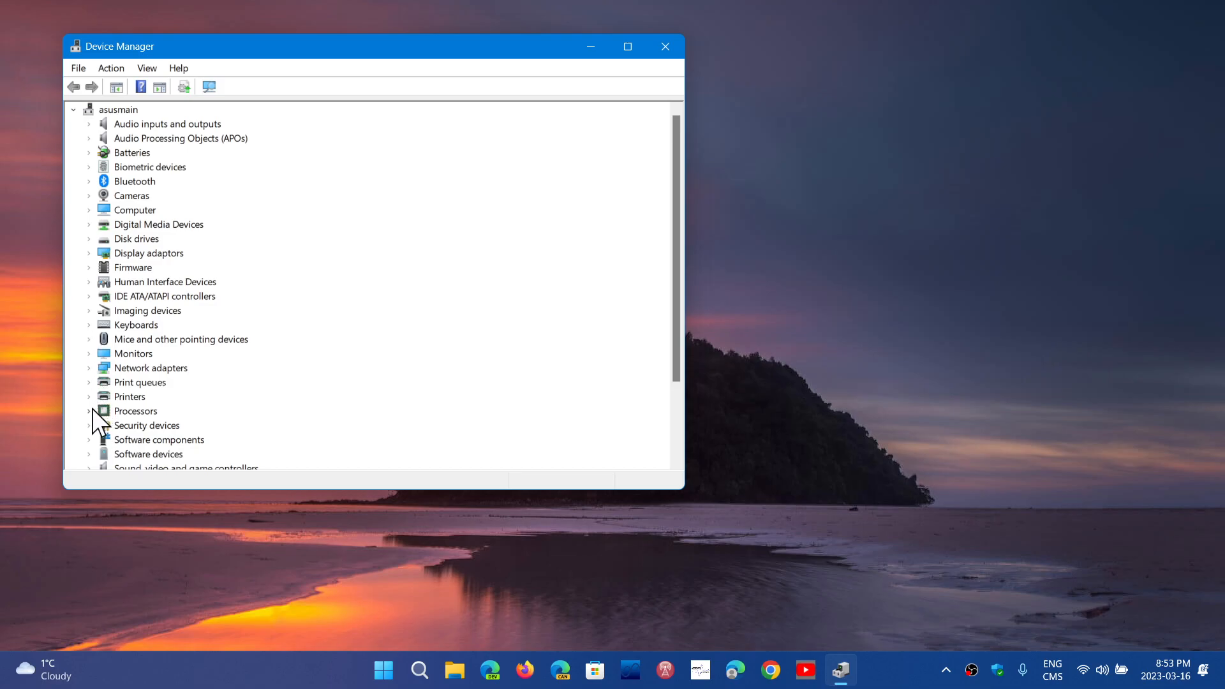
- Expand Processors in Device Manager to show the AMD Ryzen 7 4800H cores
{"action": "left_click", "coordinate": [89, 411]}
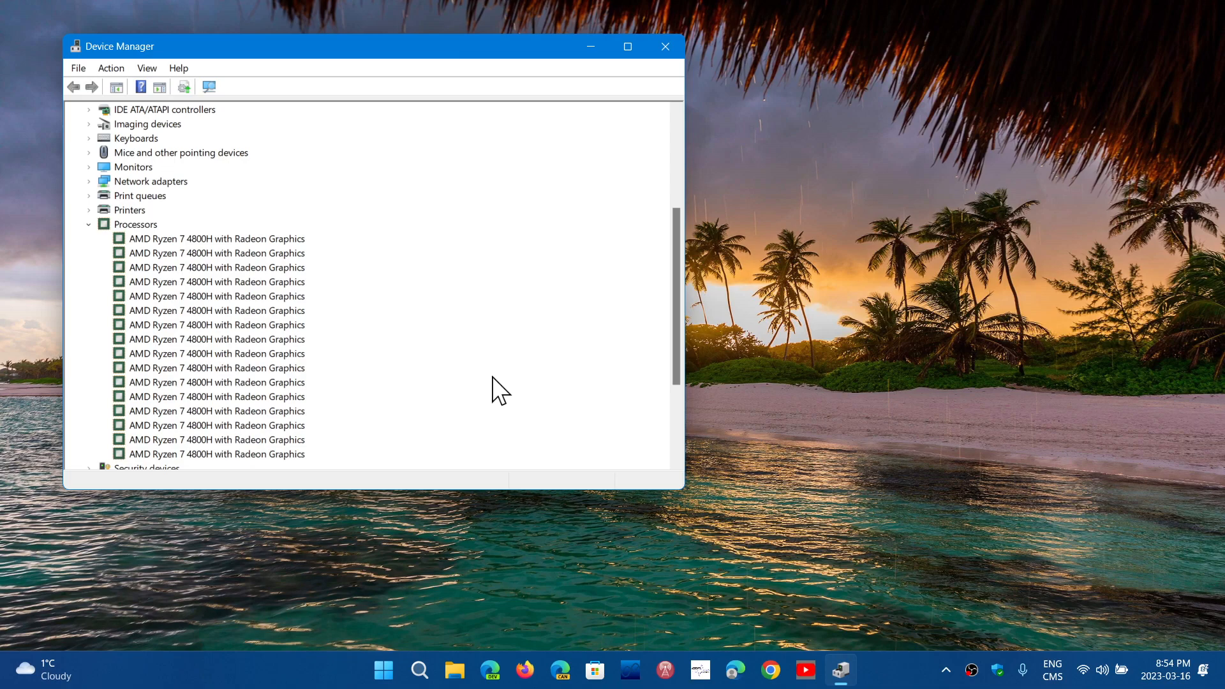
{"action": "mouse_move", "coordinate": [723, 20]}
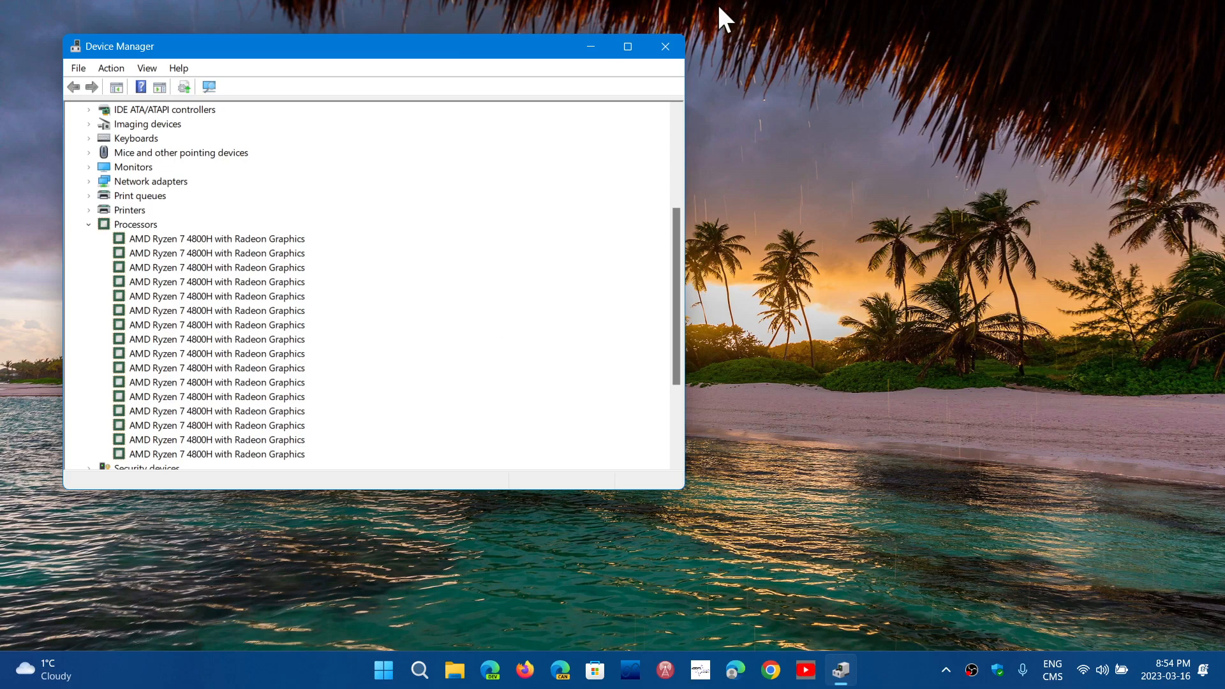
- Close the Device Manager window, leaving the beach-wallpaper desktop showing
{"action": "left_click", "coordinate": [665, 45]}
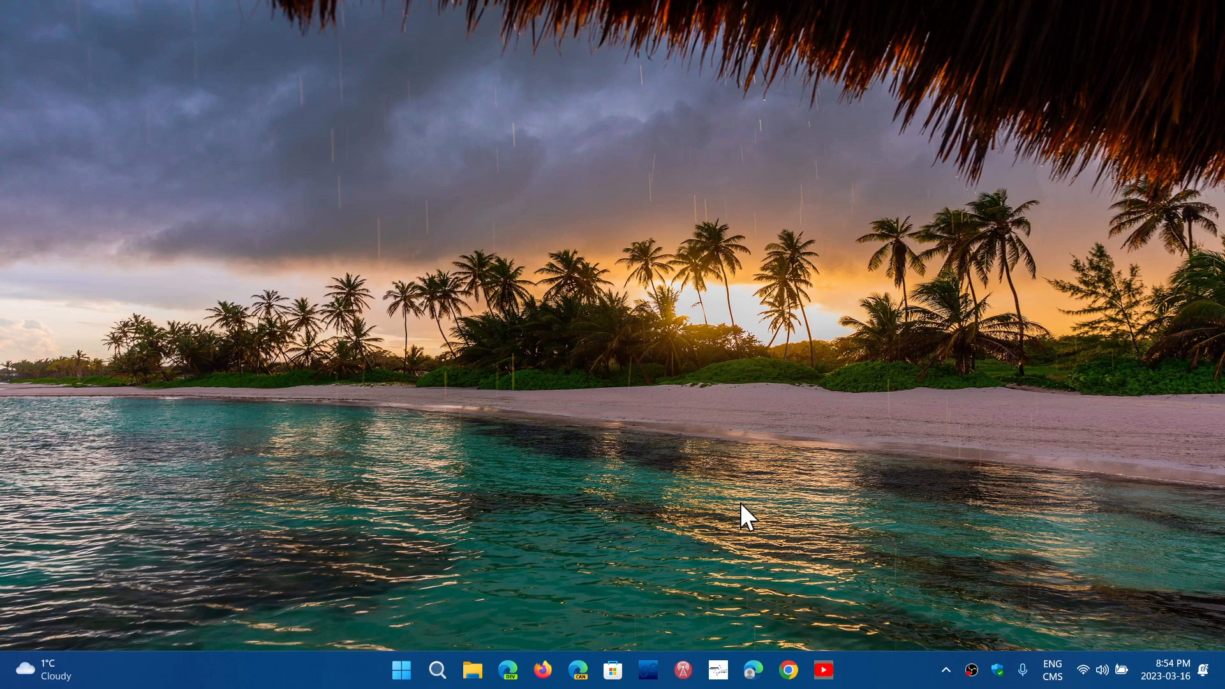
{"action": "mouse_move", "coordinate": [742, 412]}
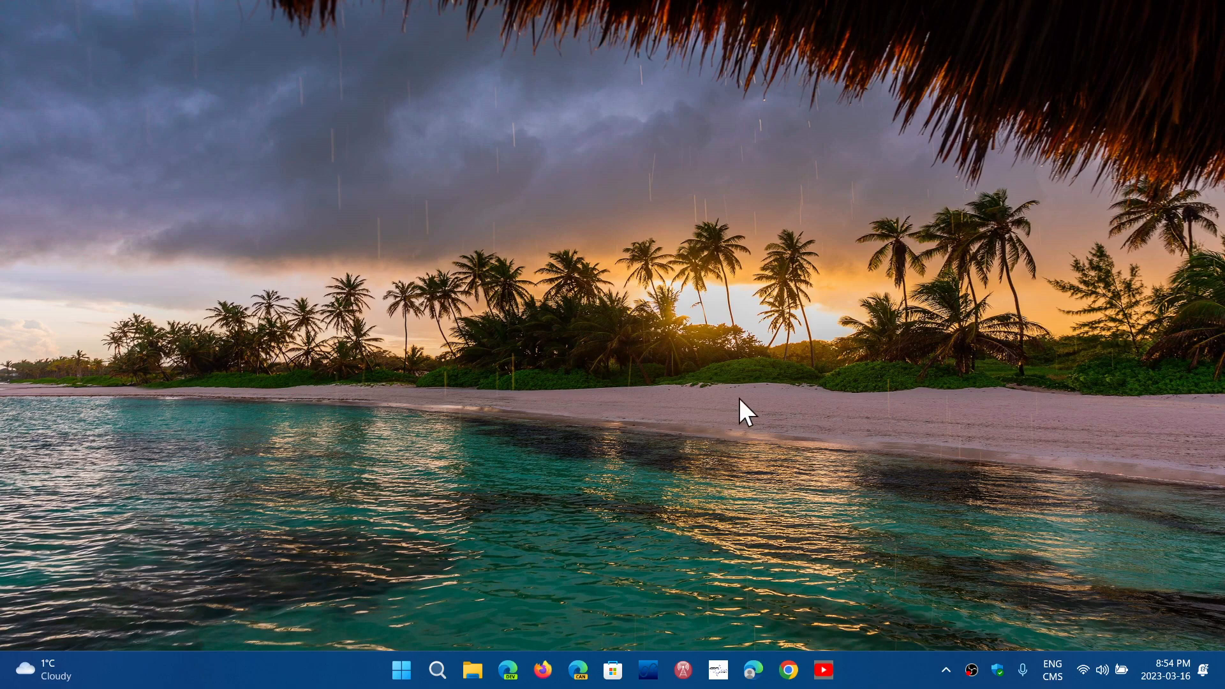